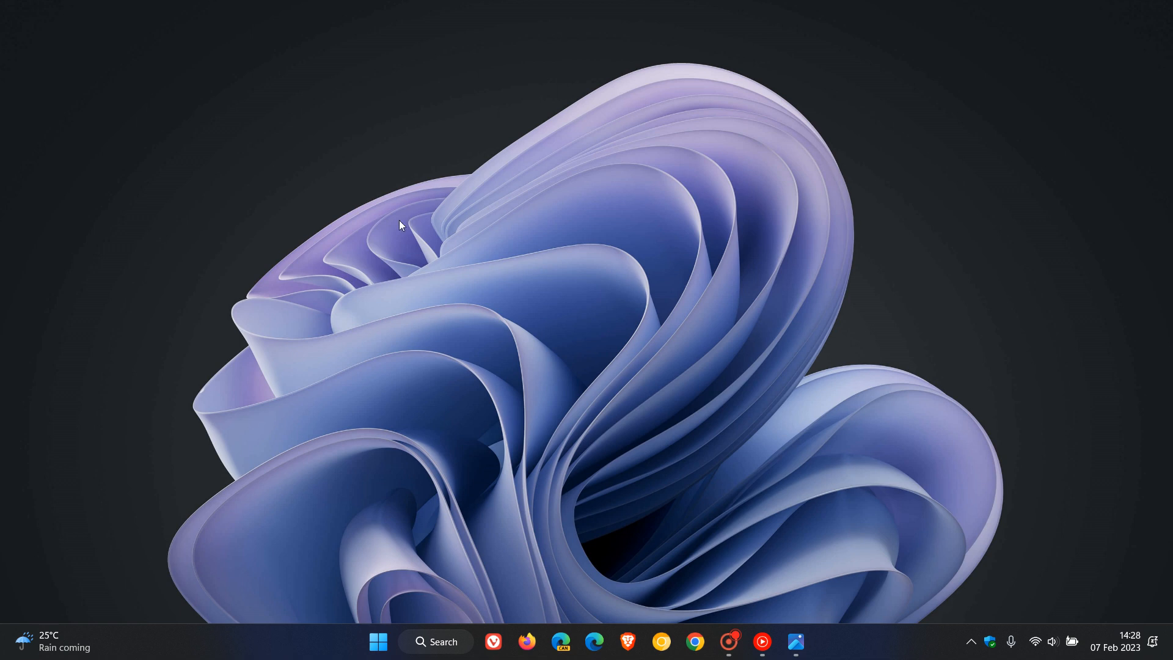
{"action": "mouse_move", "coordinate": [830, 355]}
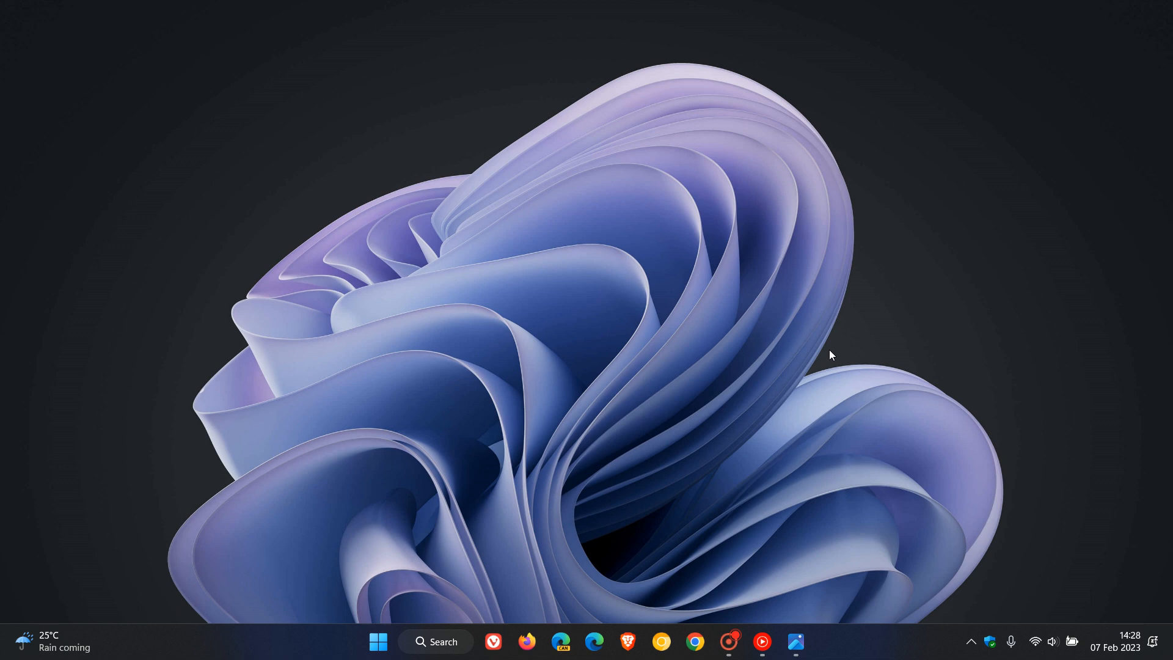
{"action": "mouse_move", "coordinate": [498, 402]}
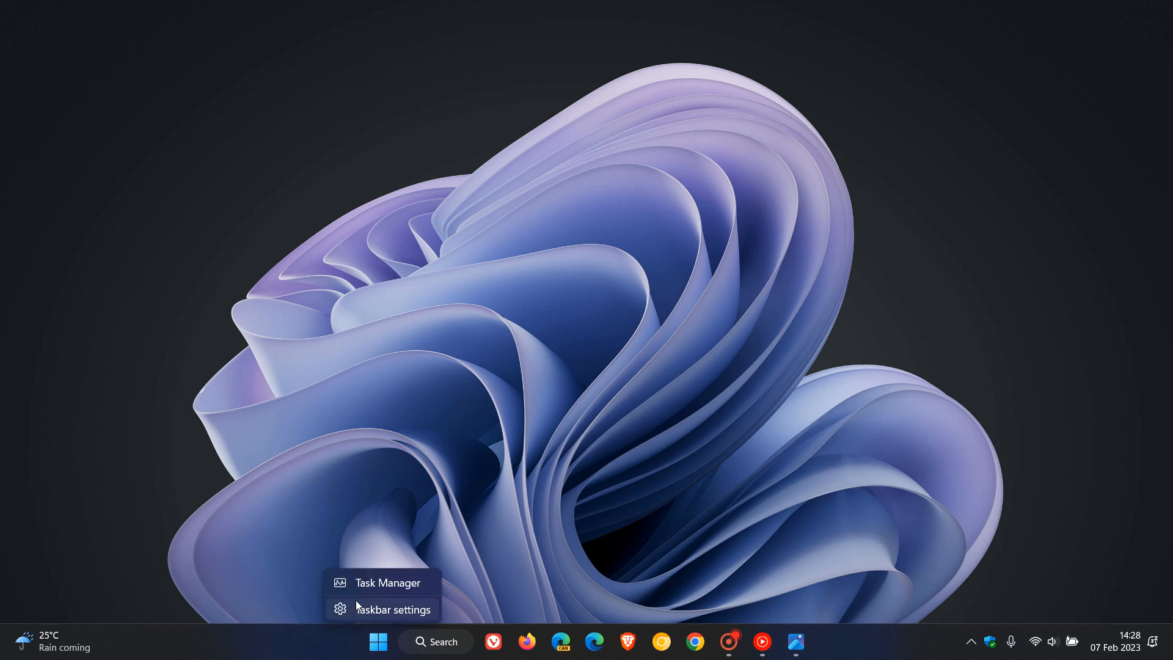
- Launch Task Manager and view Performance memory details: 5.0 of 7.8 GB in use
{"action": "left_click", "coordinate": [389, 582]}
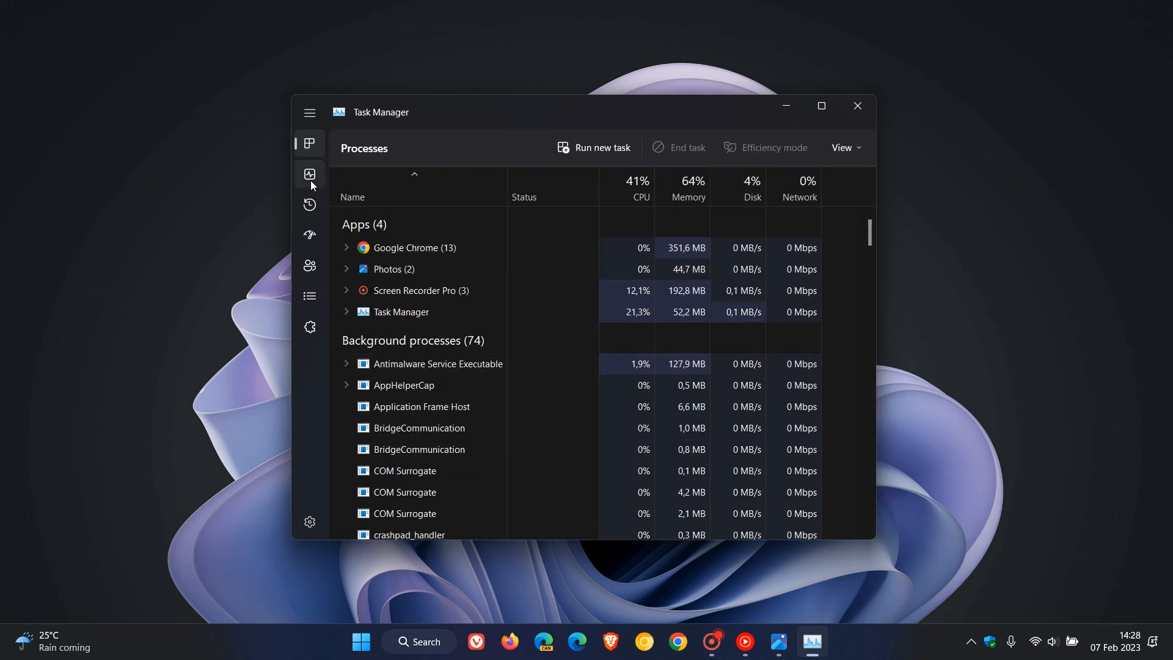
{"action": "left_click", "coordinate": [310, 174]}
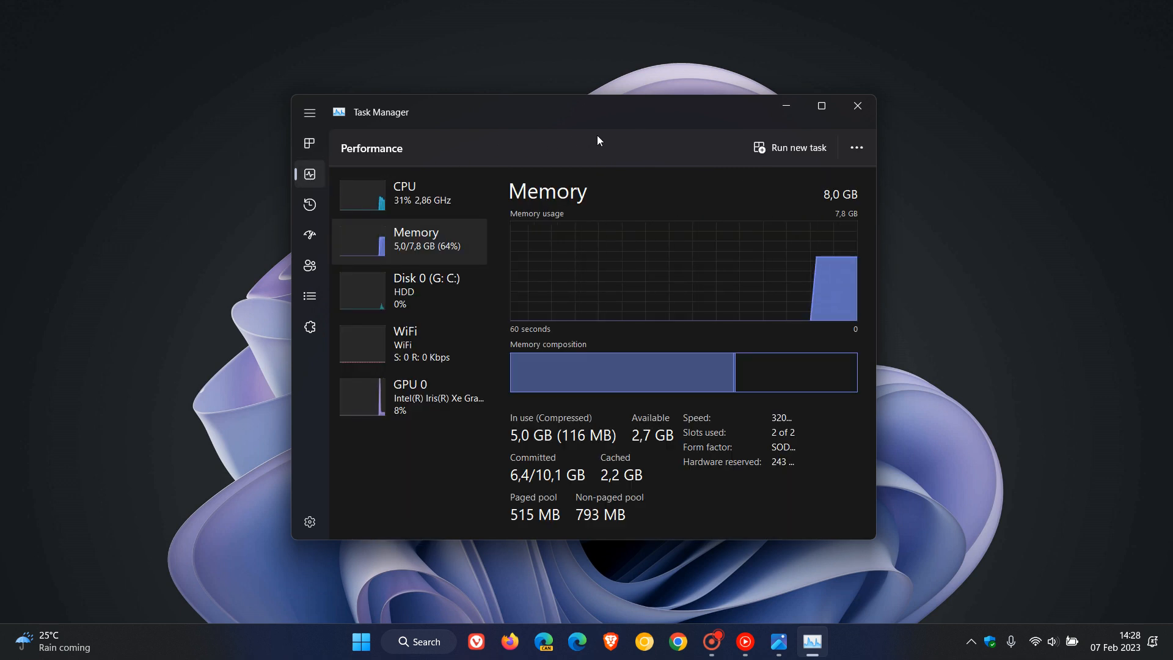
{"action": "mouse_move", "coordinate": [612, 141]}
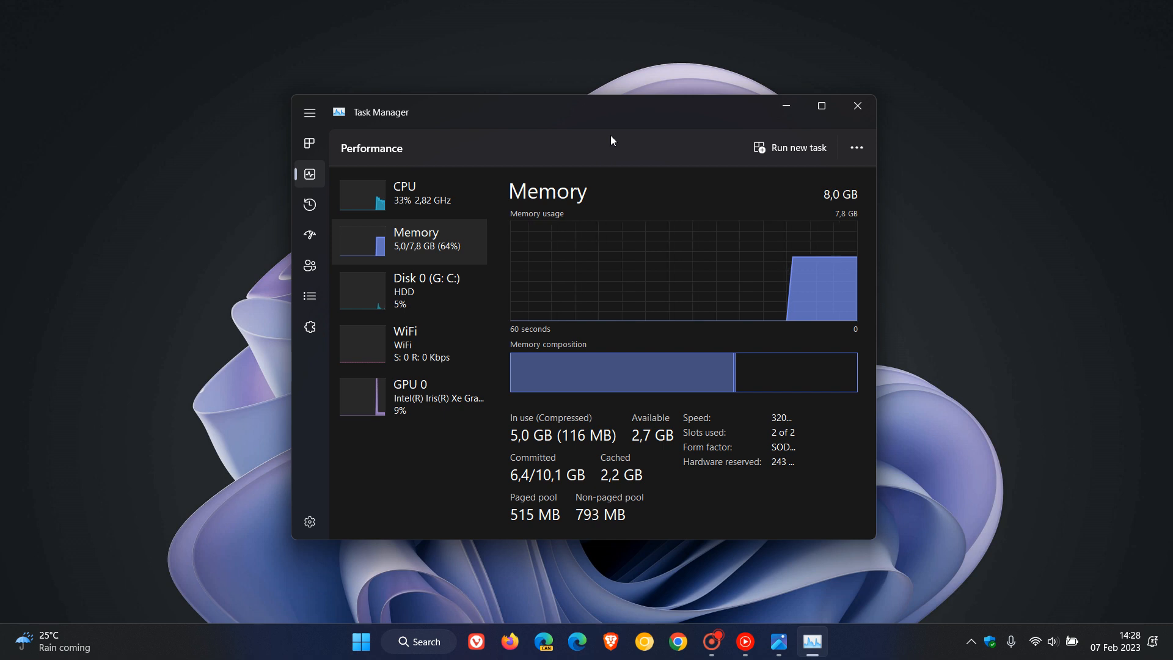
{"action": "mouse_move", "coordinate": [670, 151]}
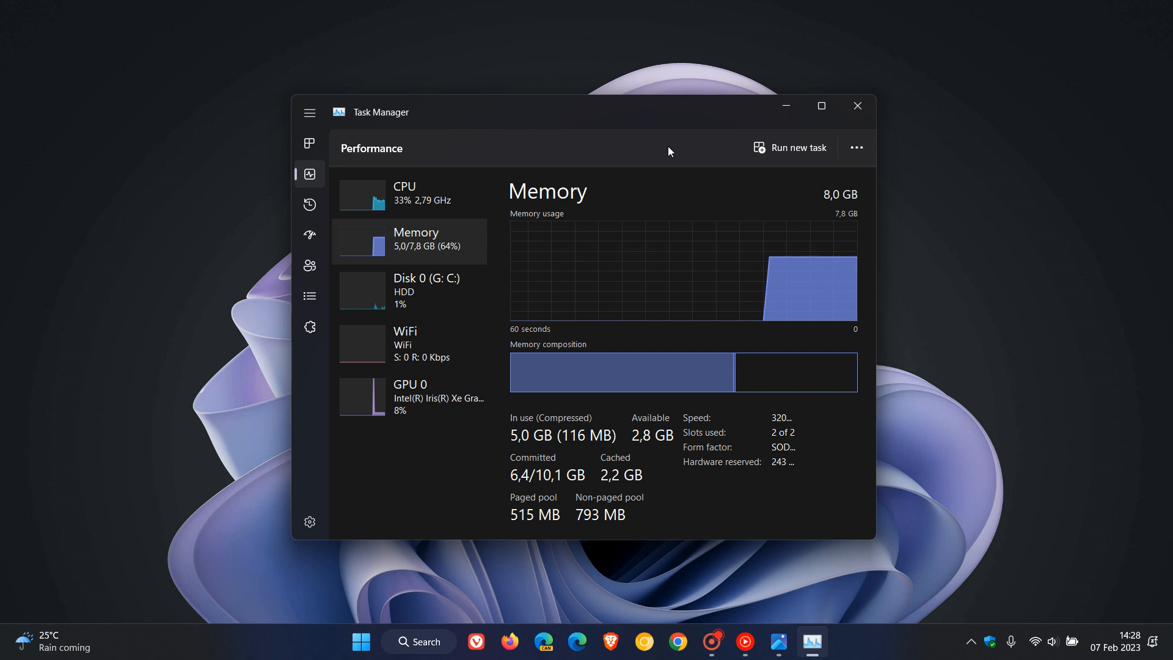
{"action": "mouse_move", "coordinate": [847, 127]}
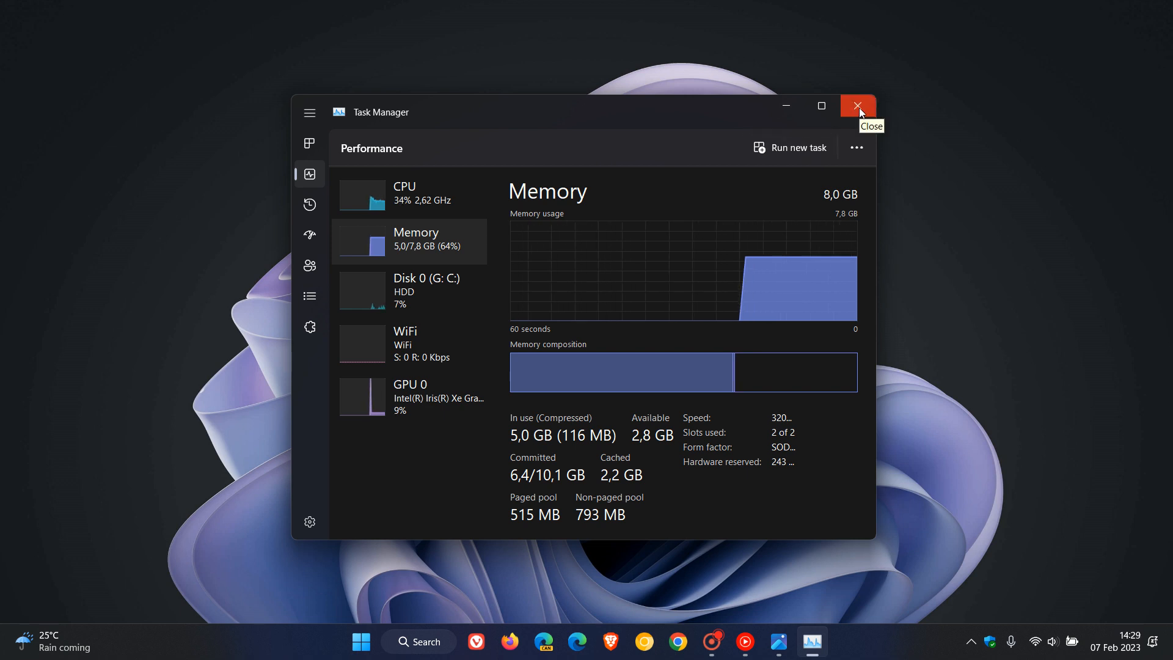
- Close the Task Manager window, leaving the empty Windows 11 desktop
{"action": "left_click", "coordinate": [857, 105]}
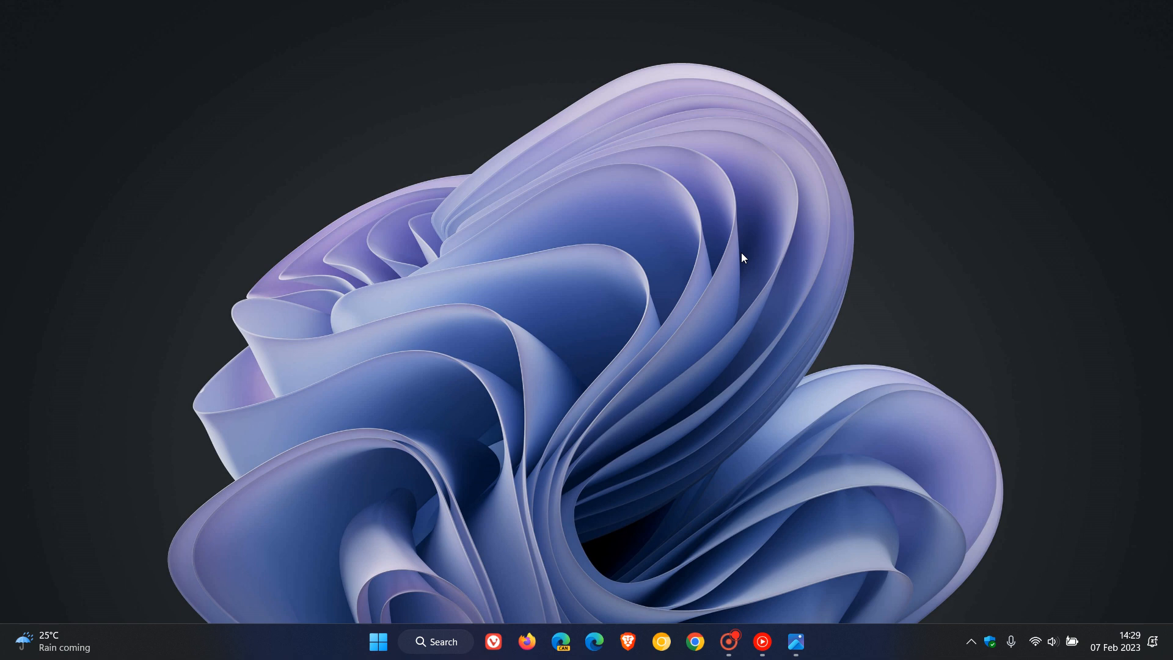
{"action": "mouse_move", "coordinate": [694, 319]}
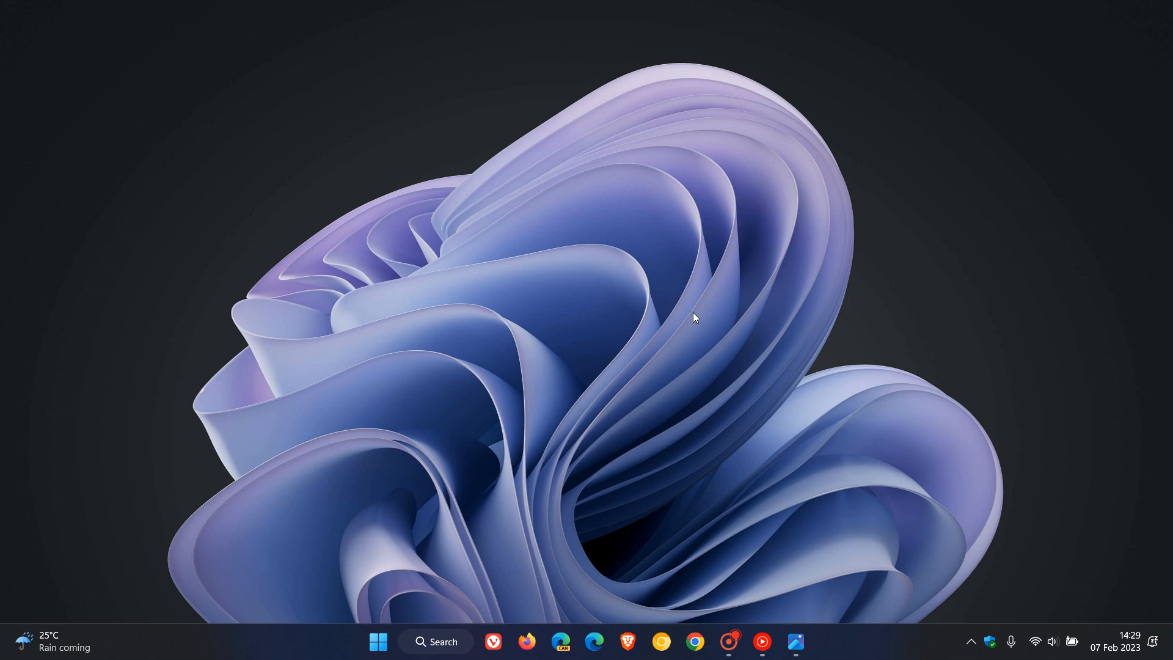
{"action": "mouse_move", "coordinate": [789, 344]}
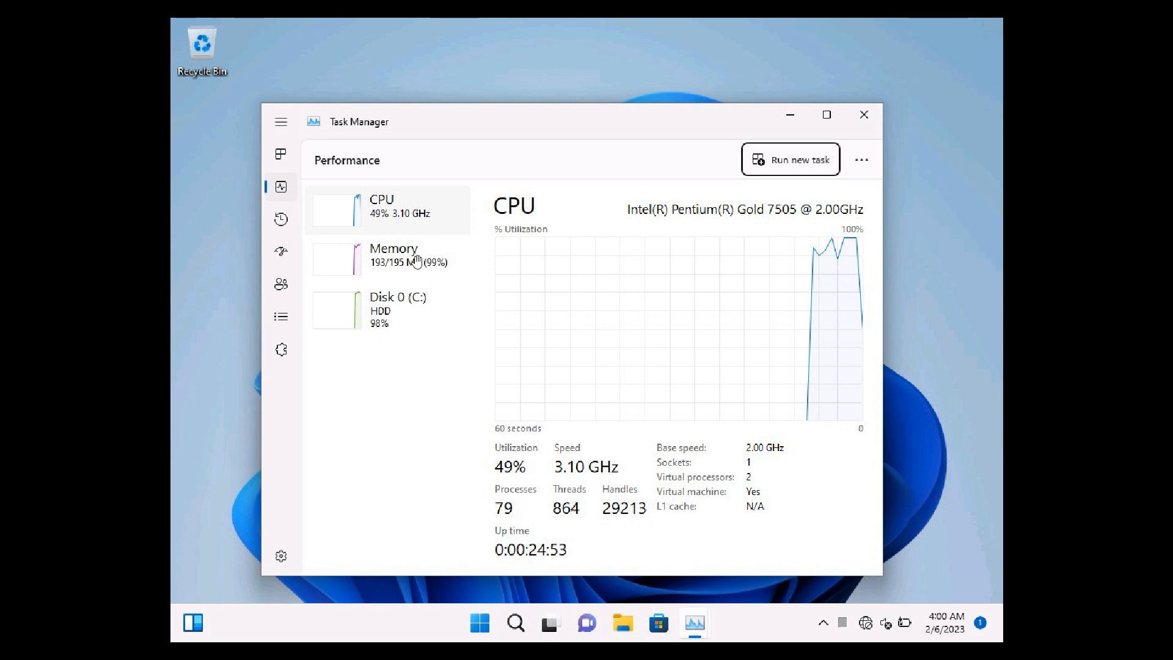
{"action": "mouse_move", "coordinate": [454, 269]}
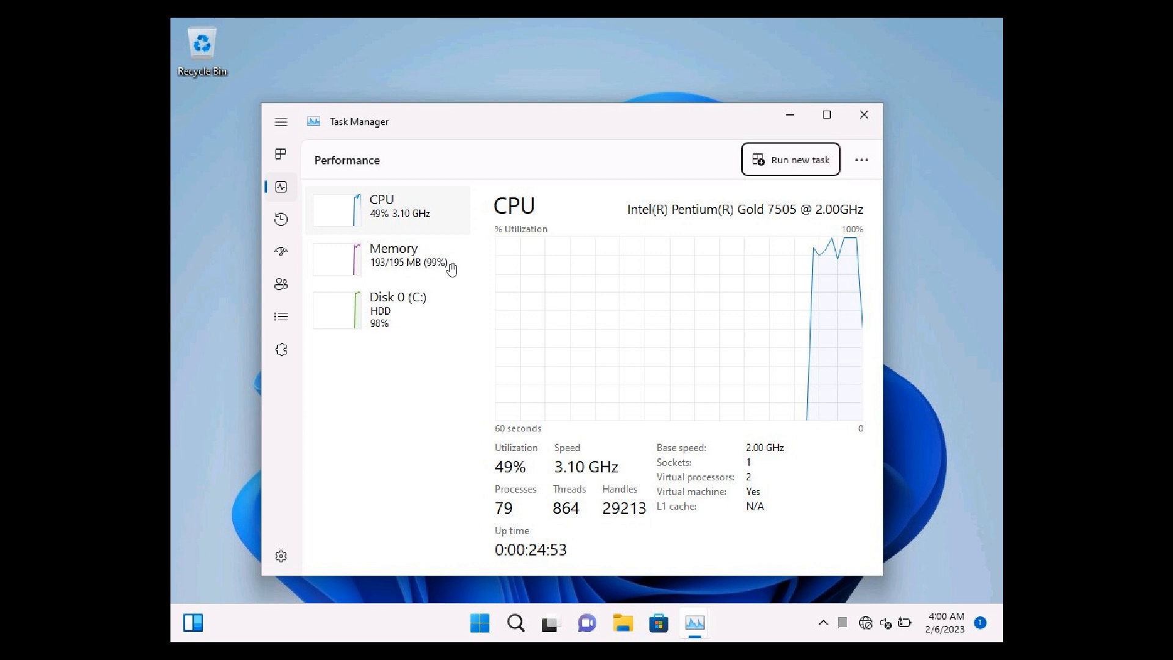
{"action": "mouse_move", "coordinate": [704, 266]}
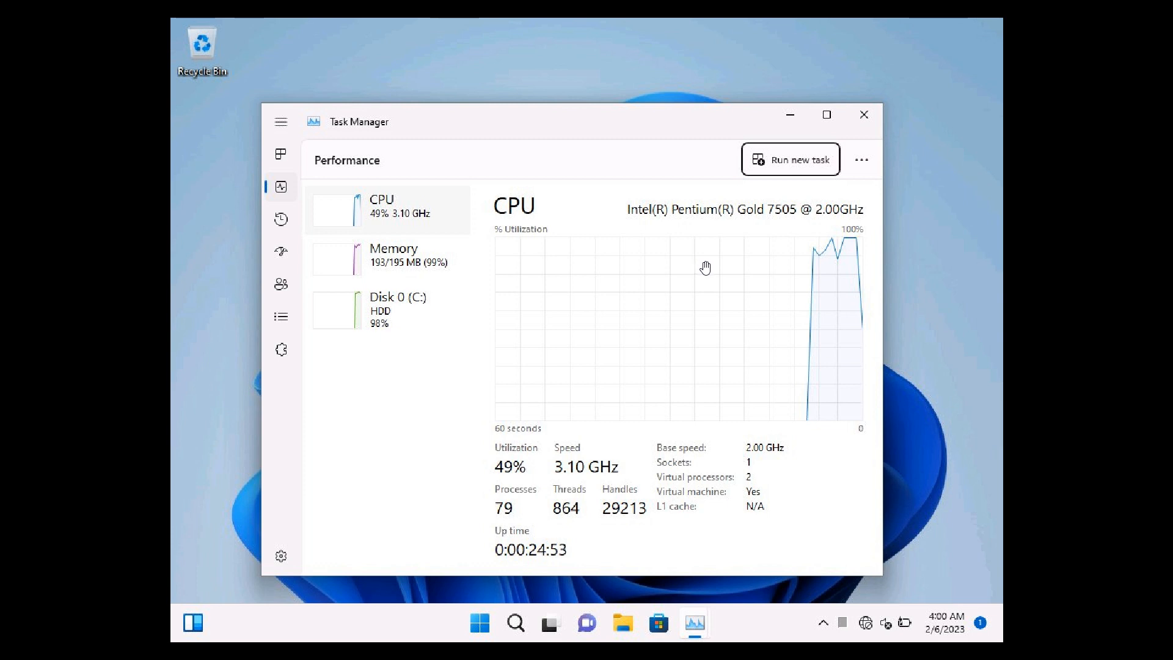
{"action": "mouse_move", "coordinate": [697, 305]}
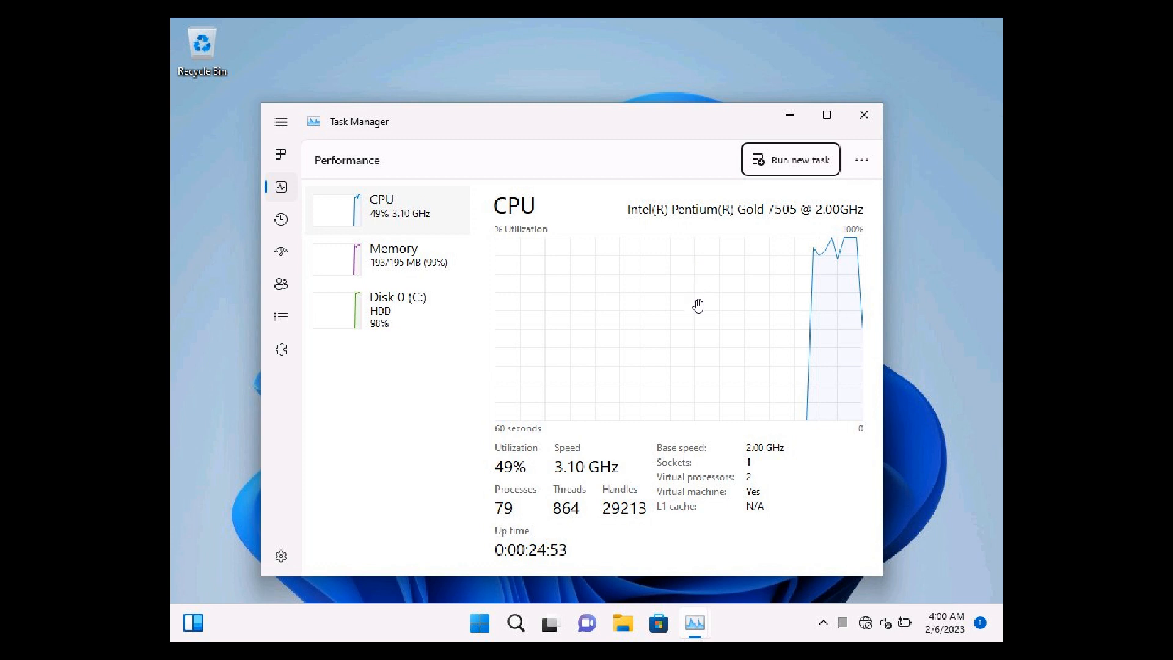
{"action": "mouse_move", "coordinate": [732, 303]}
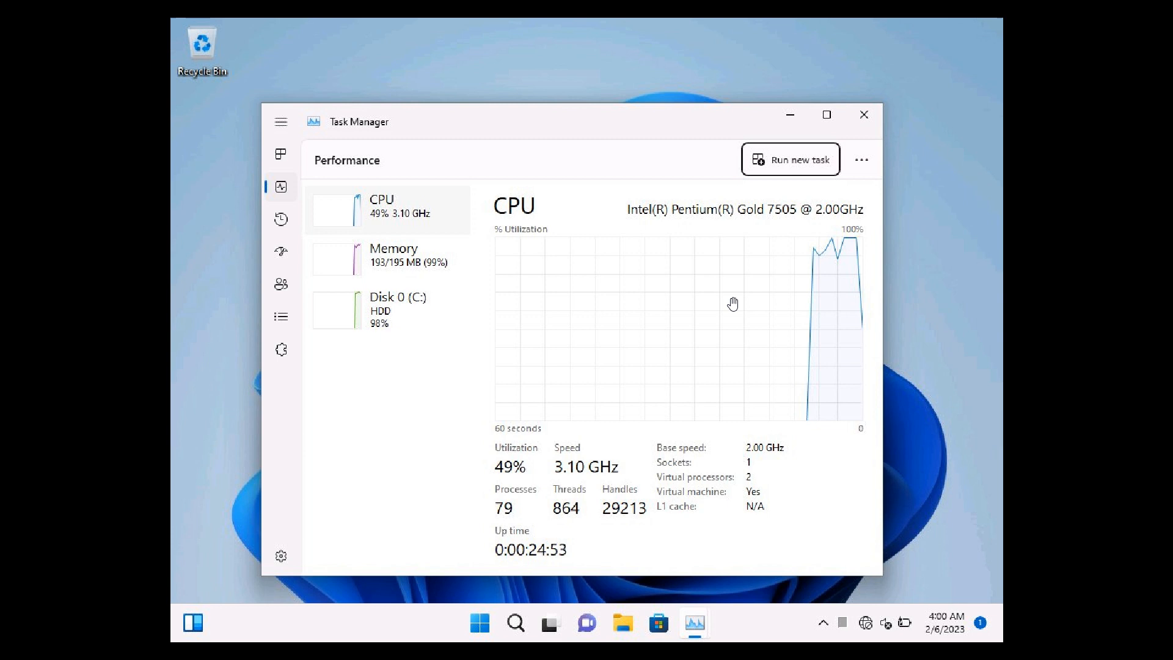
{"action": "mouse_move", "coordinate": [710, 241]}
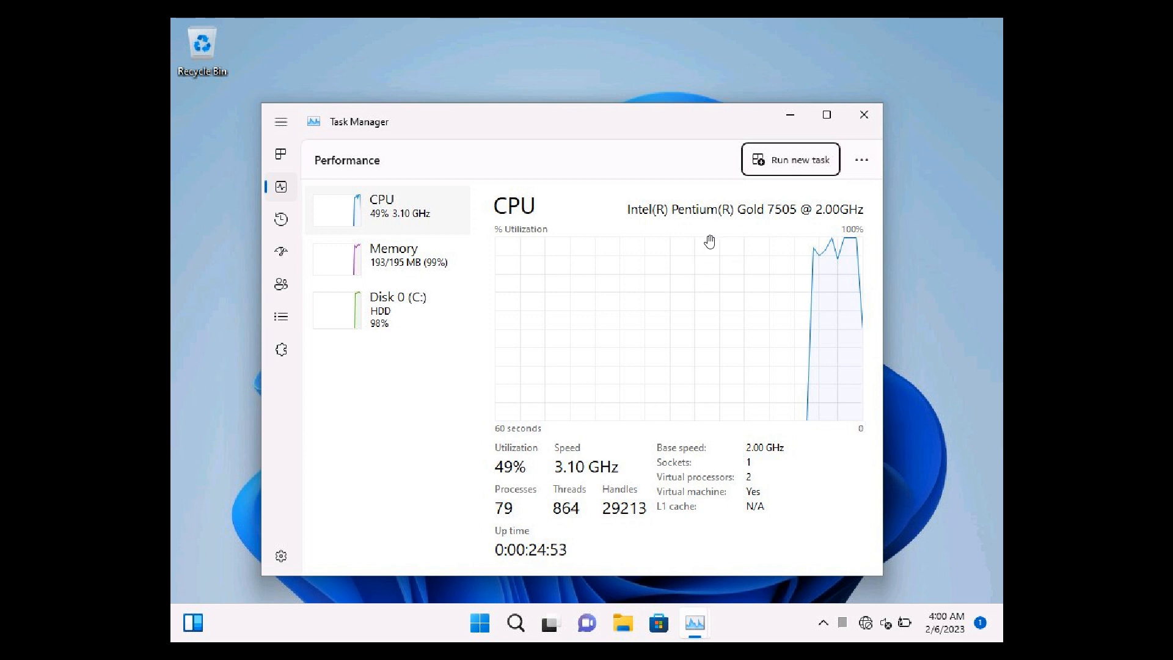
{"action": "mouse_move", "coordinate": [617, 368]}
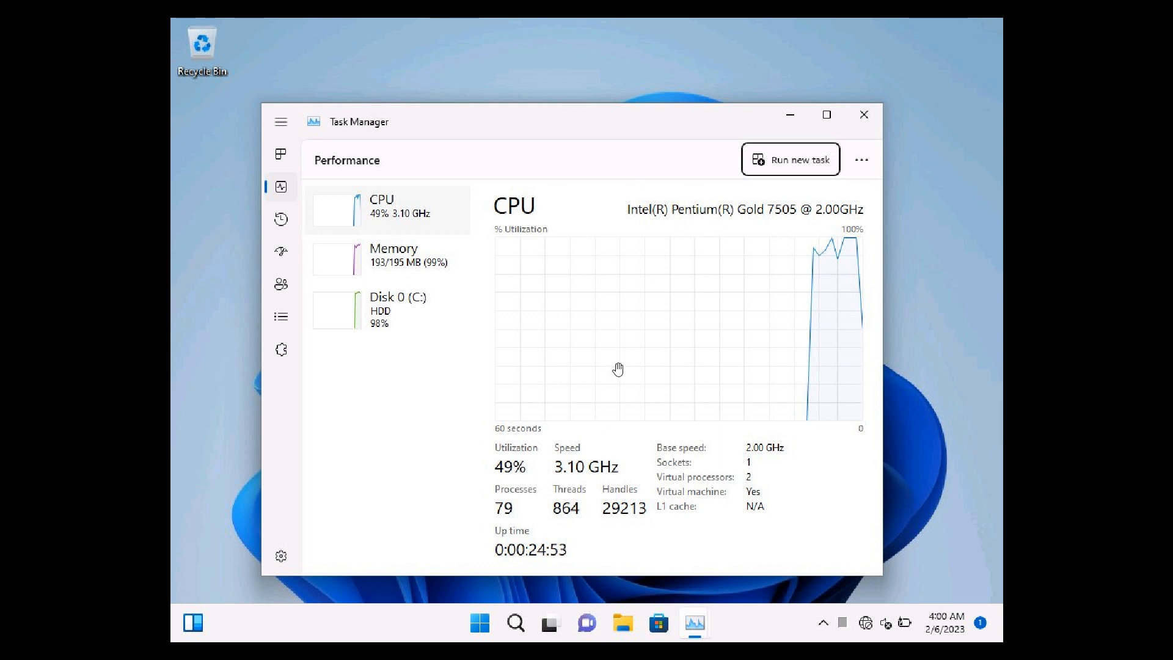
{"action": "mouse_move", "coordinate": [708, 289]}
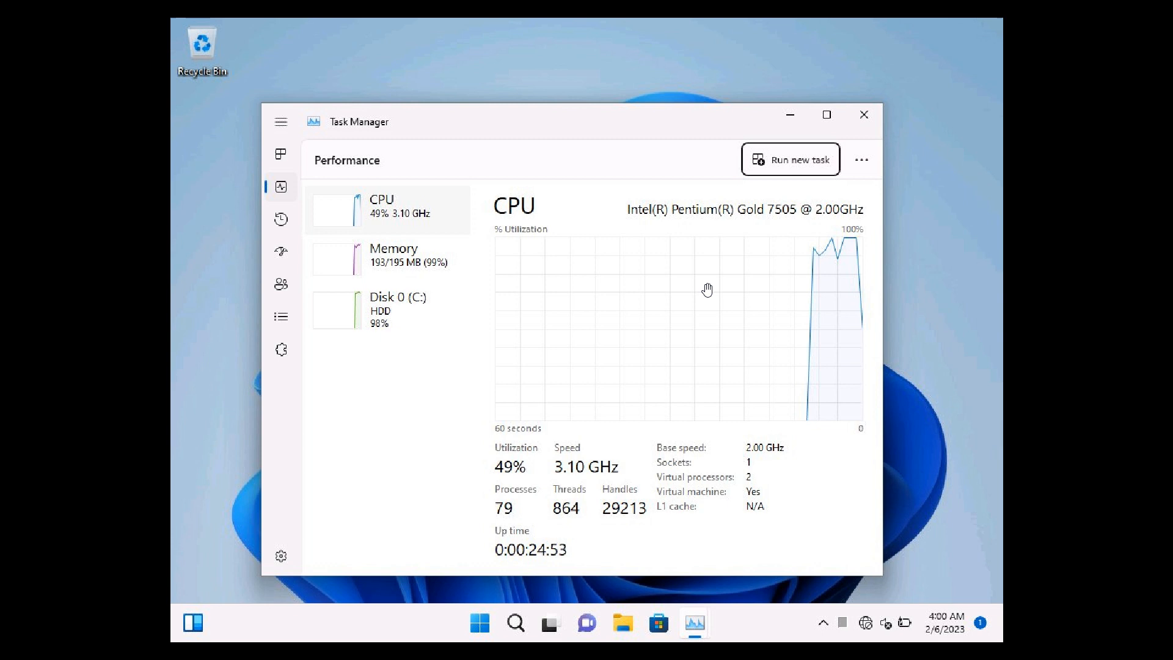
{"action": "mouse_move", "coordinate": [745, 287]}
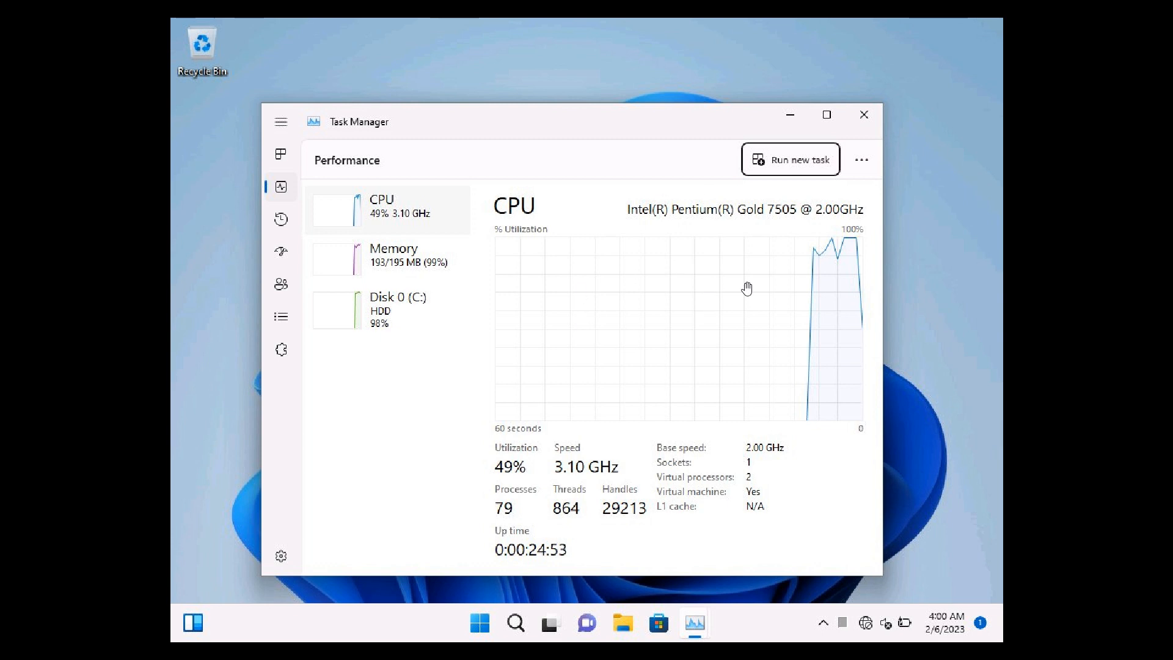
{"action": "mouse_move", "coordinate": [704, 292]}
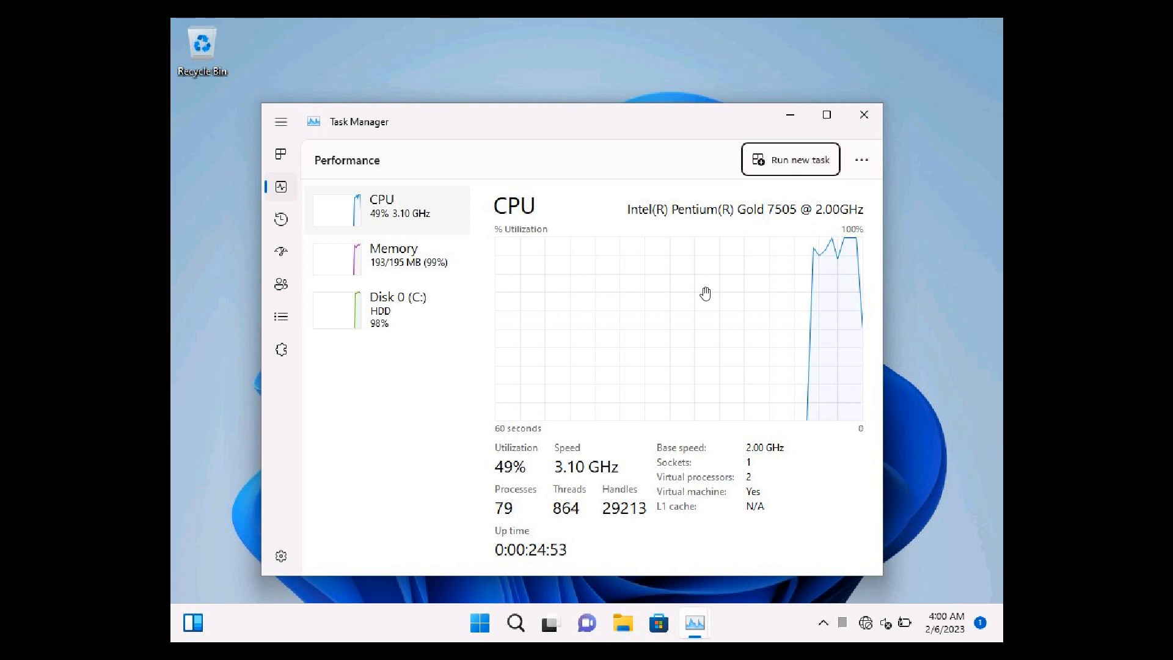
{"action": "mouse_move", "coordinate": [438, 273]}
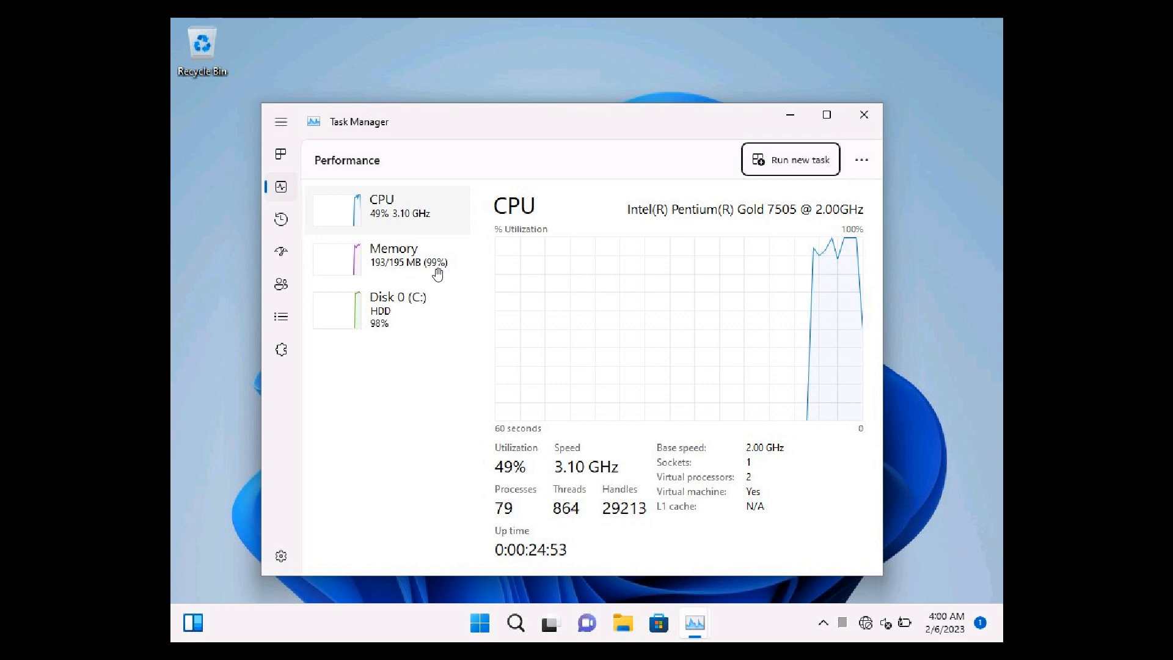
{"action": "mouse_move", "coordinate": [705, 282]}
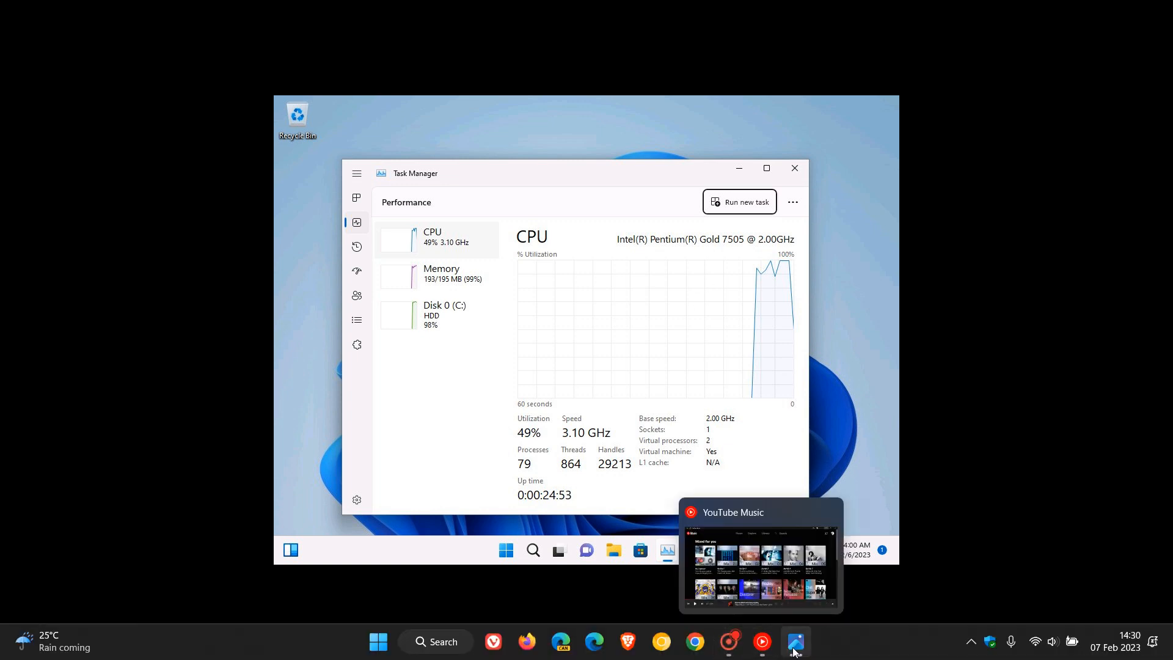
- Minimize the Photos window showing the screenshot via its taskbar icon
{"action": "left_click", "coordinate": [793, 648]}
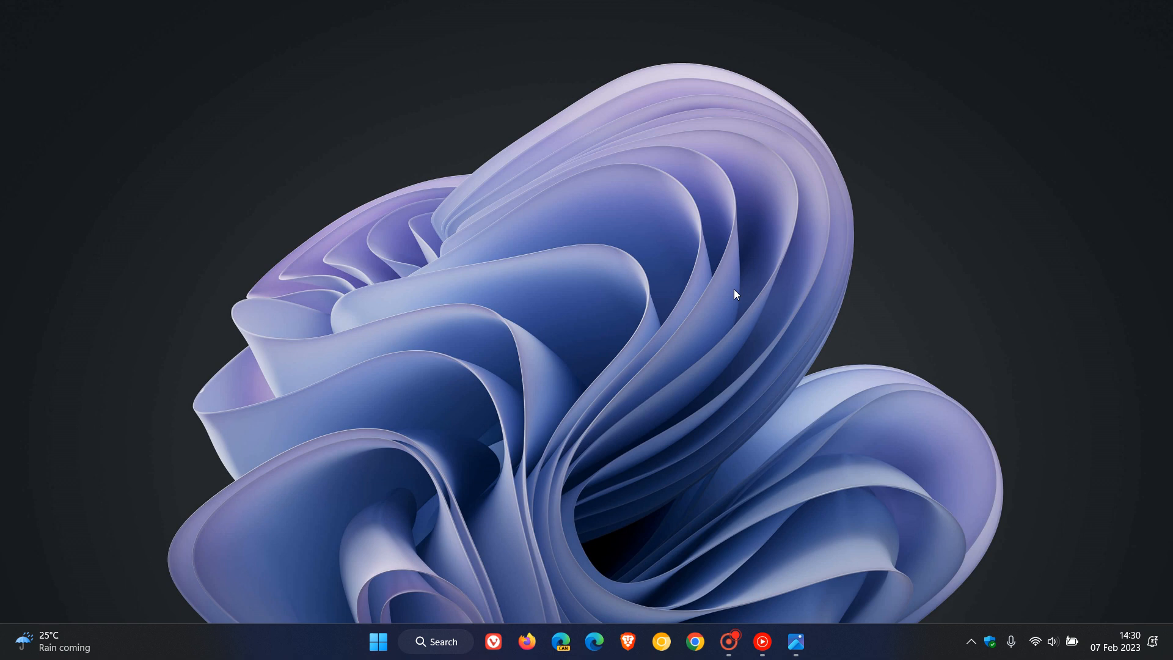
{"action": "mouse_move", "coordinate": [735, 352]}
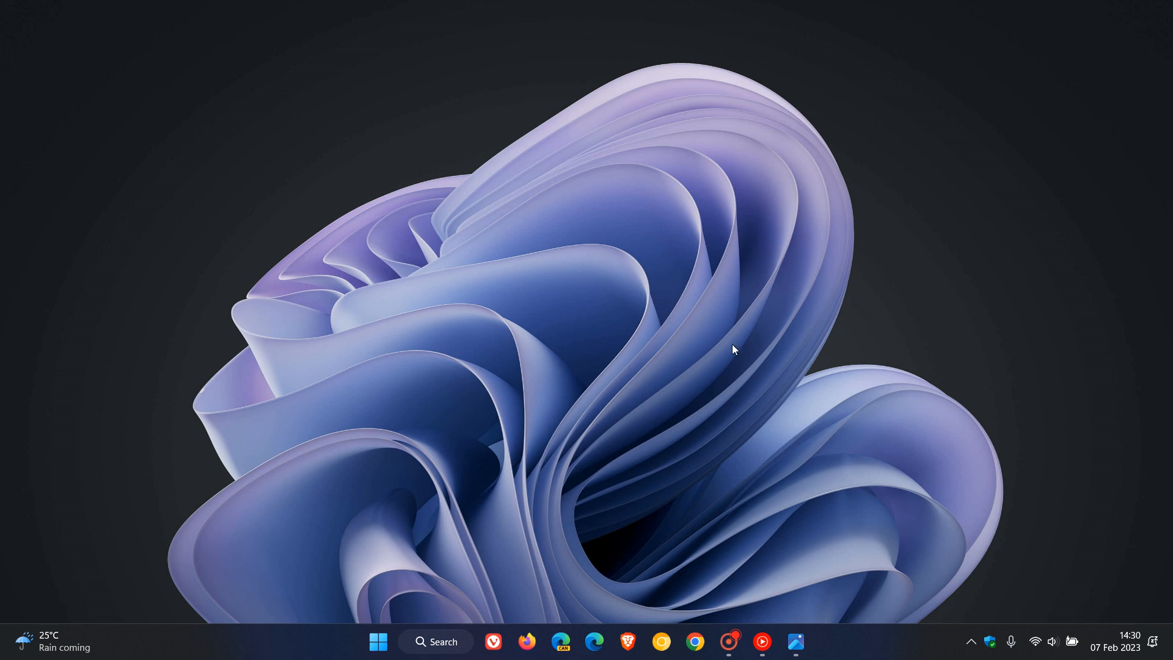